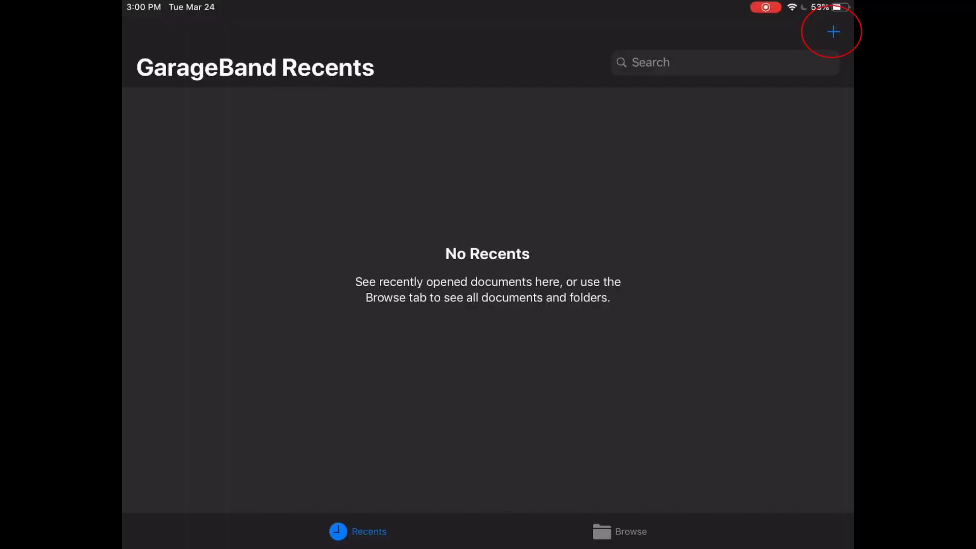
# Step: Start a new Tracks-based song on the Audio Recorder and show its Vocals preset list via More Sounds
pyautogui.click(834, 31)
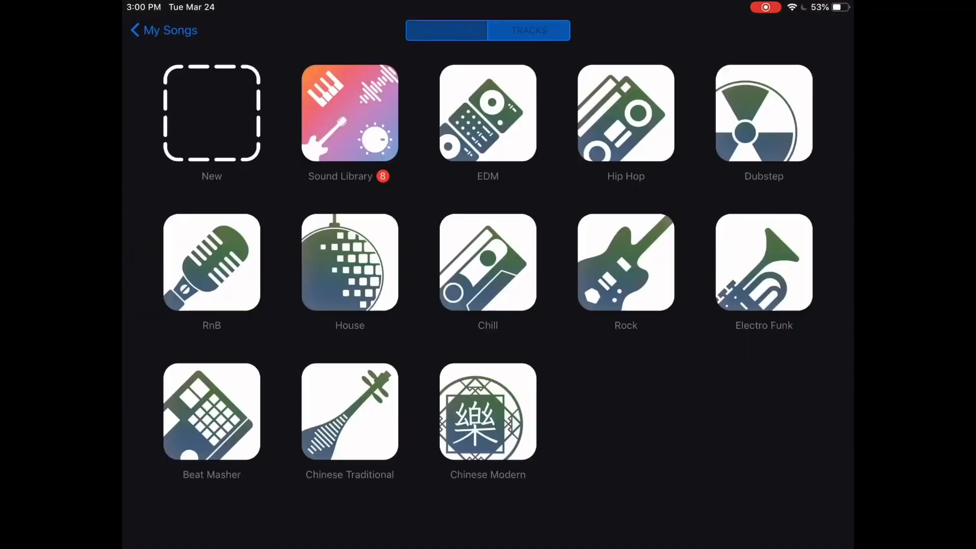
pyautogui.click(446, 29)
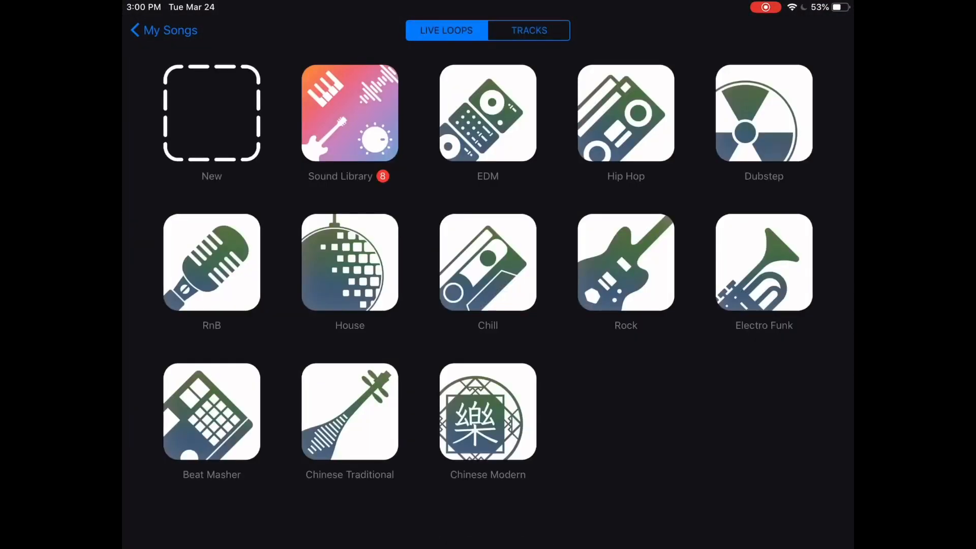
pyautogui.click(528, 30)
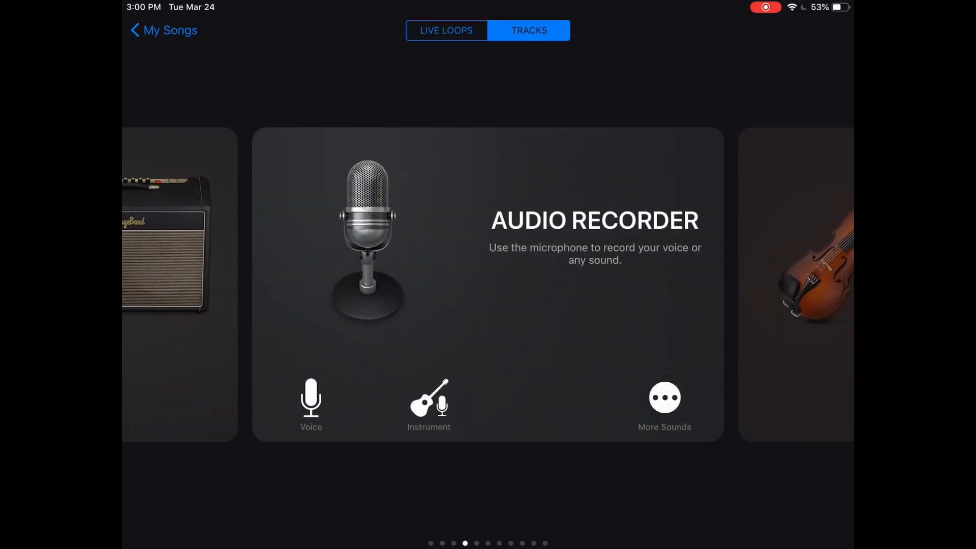
pyautogui.click(664, 398)
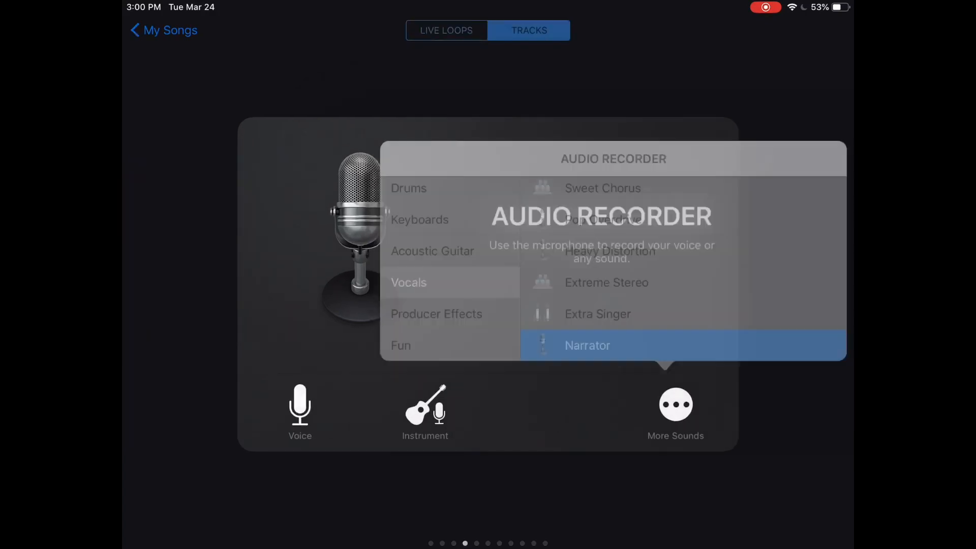
# Step: Load the Narrator voice preset and switch the metronome off
pyautogui.click(585, 346)
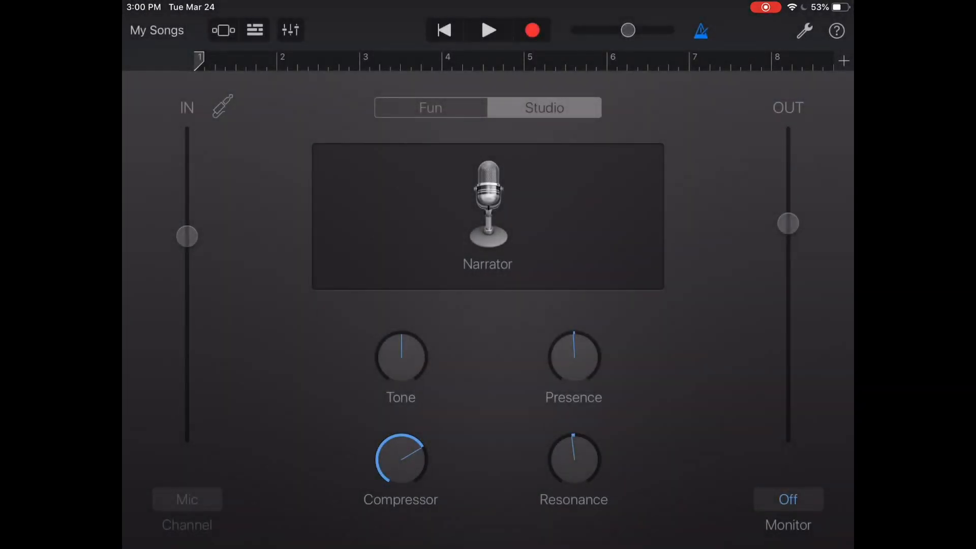
pyautogui.click(699, 29)
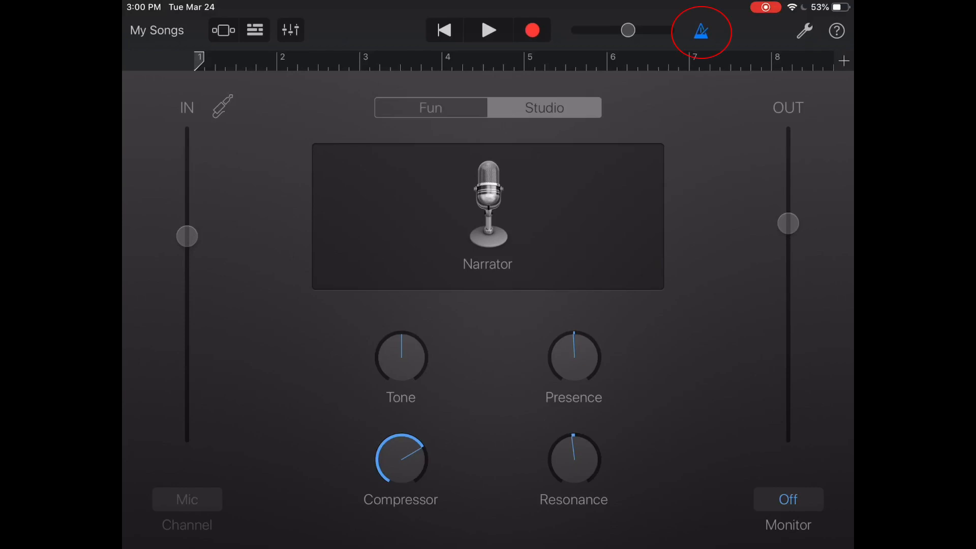
pyautogui.click(701, 29)
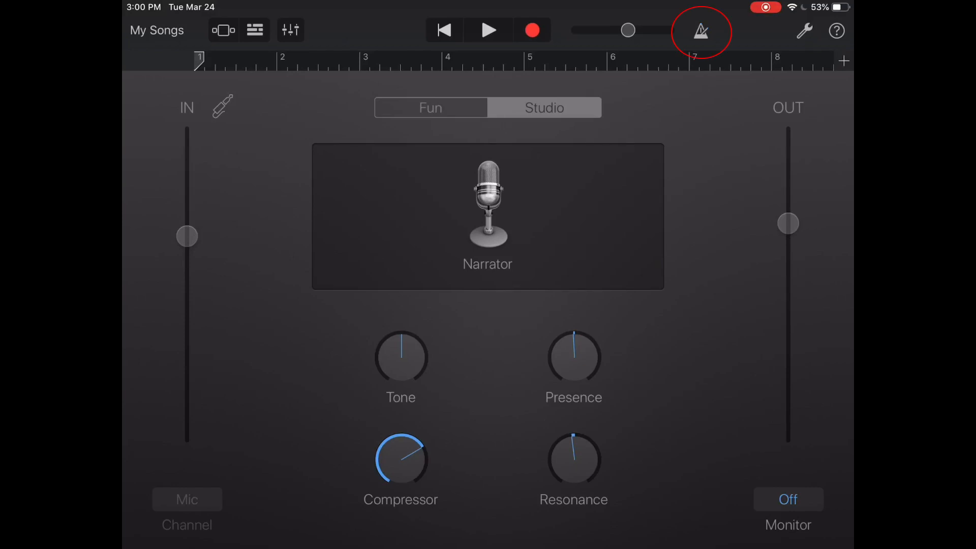
# Step: In song settings under Metronome and Count-in, turn the recording count-in off
pyautogui.click(805, 31)
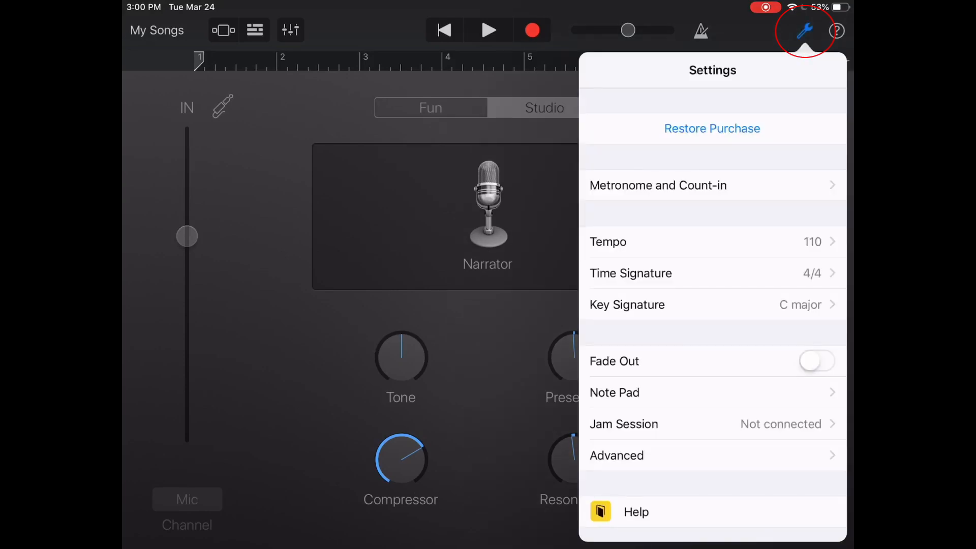
pyautogui.click(658, 185)
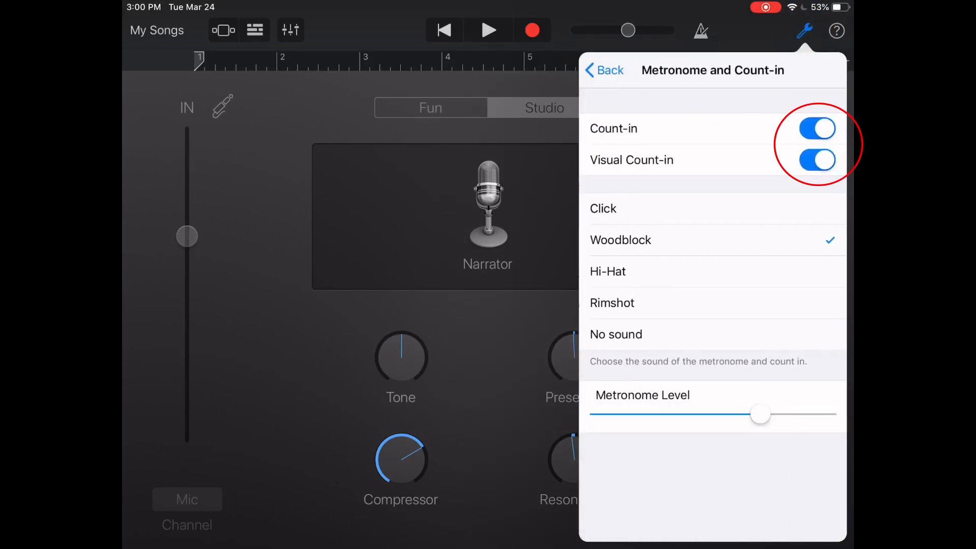
pyautogui.click(816, 128)
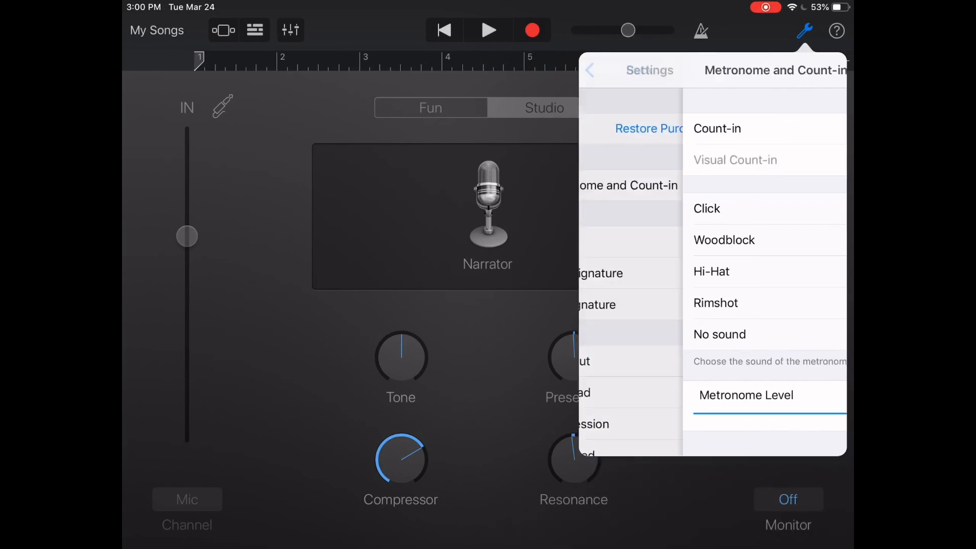
pyautogui.click(803, 30)
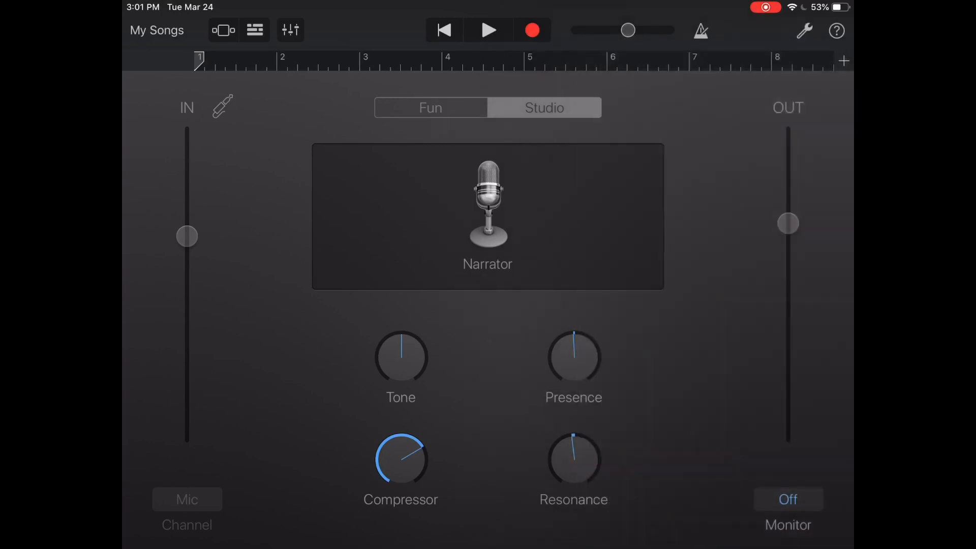
# Step: Set the song's Section Length to Automatic so it fits the narration recording
pyautogui.click(843, 61)
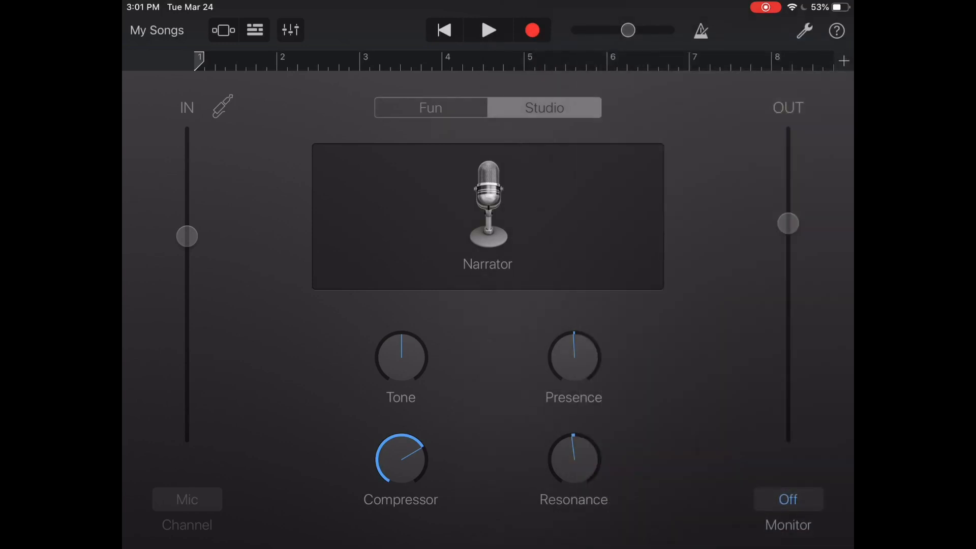
pyautogui.click(844, 61)
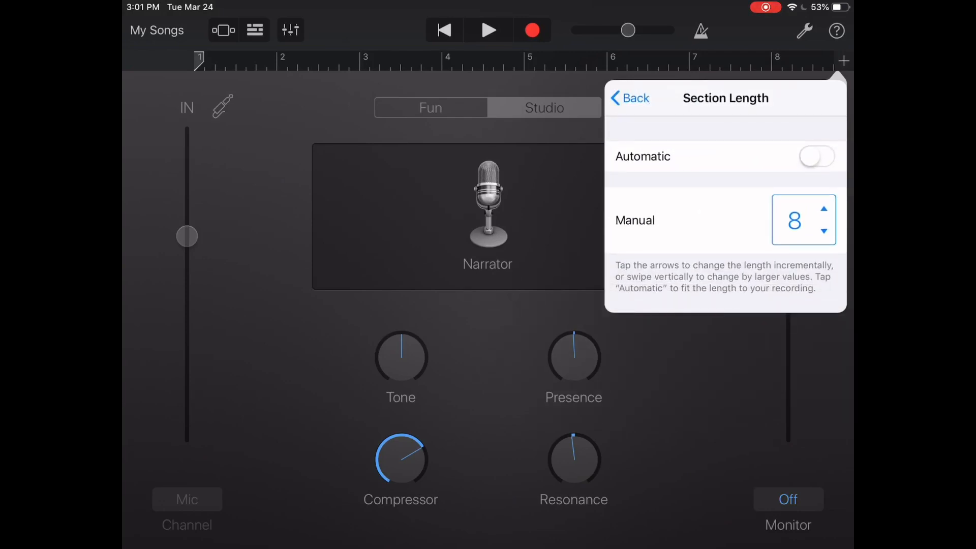
pyautogui.click(629, 98)
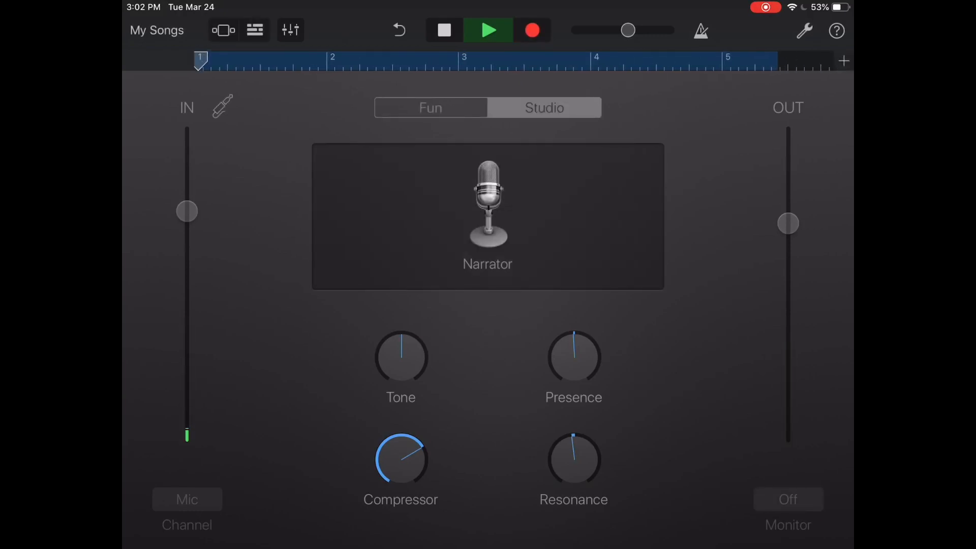
# Step: Stop recording, view the Narrator region in Tracks view and trim the silence from its start
pyautogui.click(487, 29)
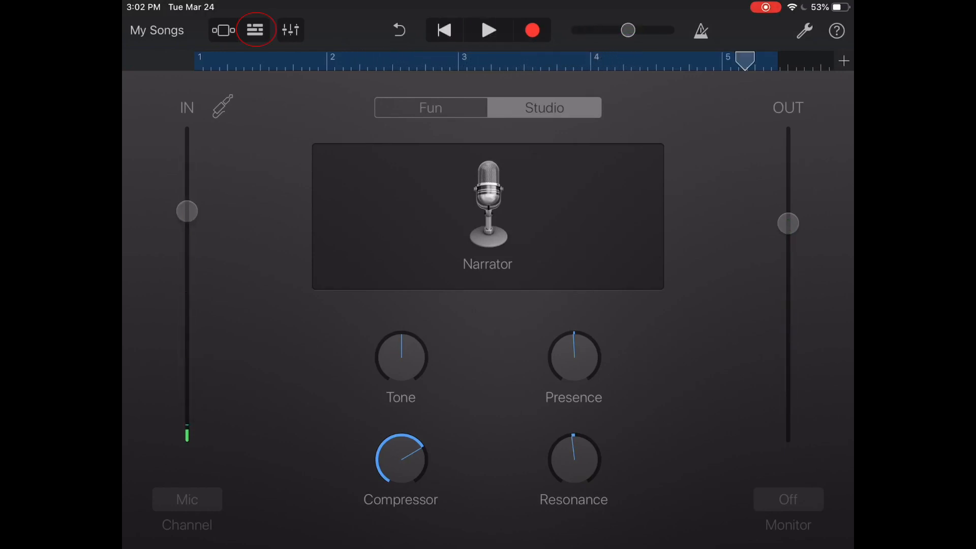
pyautogui.click(255, 30)
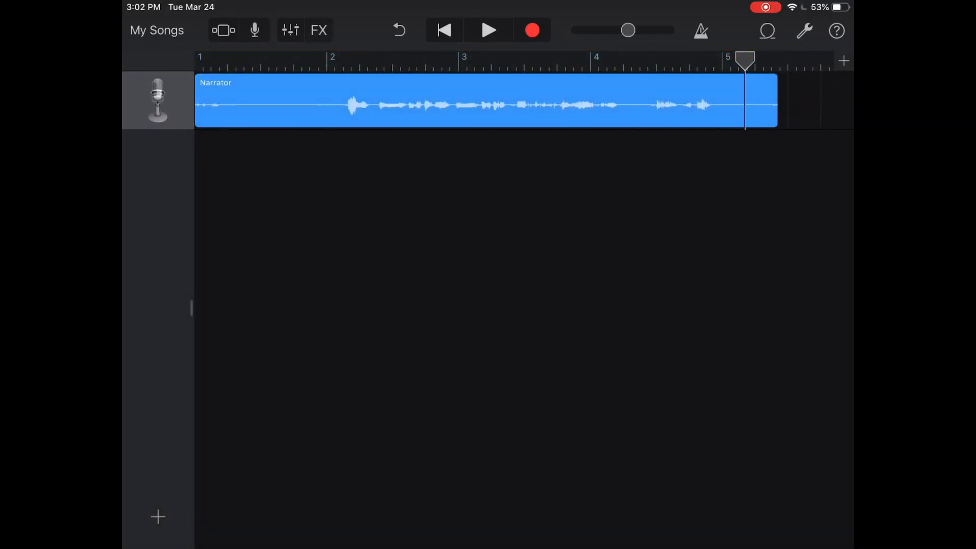
pyautogui.click(486, 101)
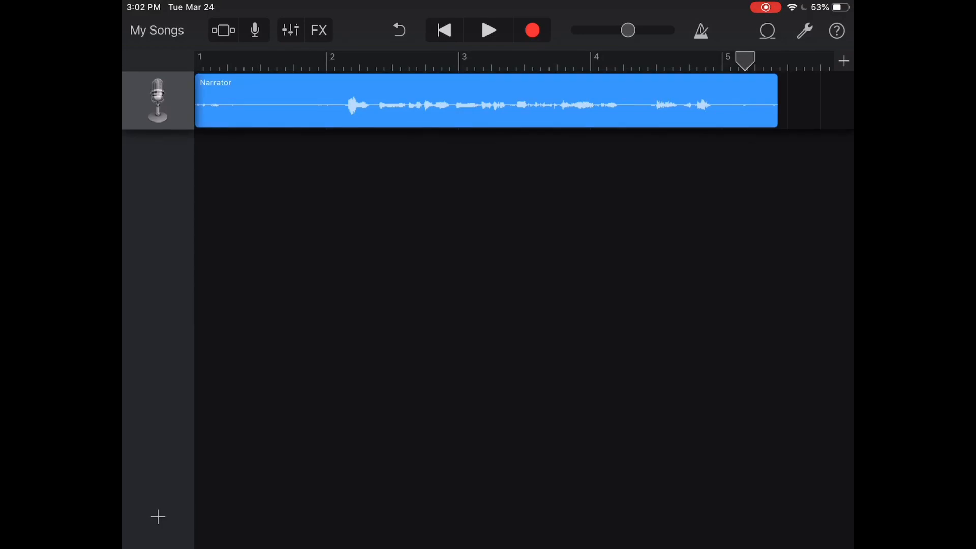
pyautogui.click(486, 103)
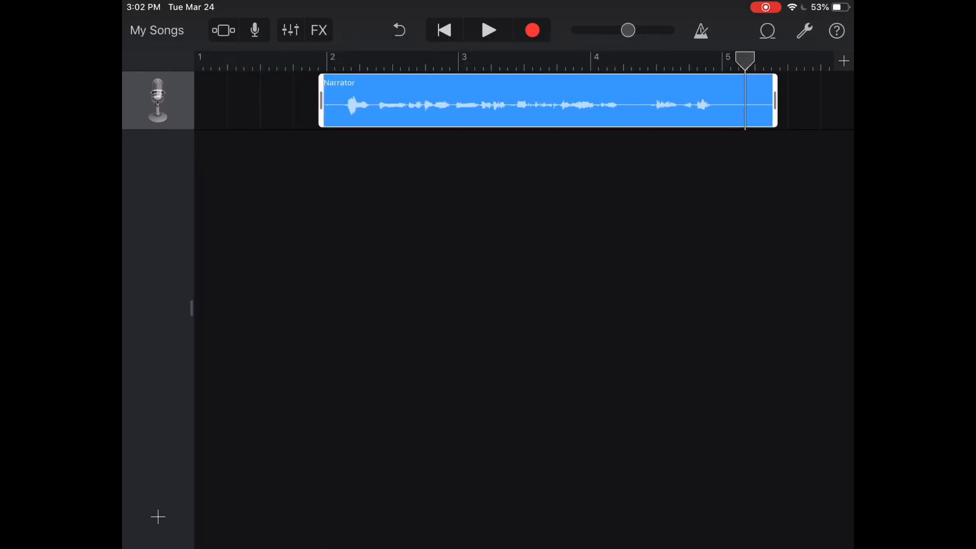
pyautogui.moveTo(774, 103); pyautogui.dragTo(728, 102)
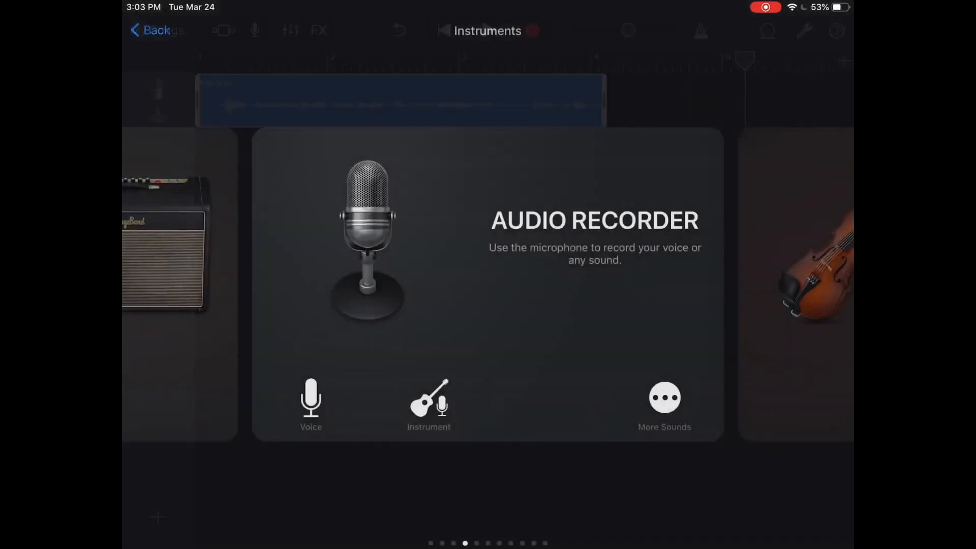
# Step: Give the second Audio Recorder track the Narrator preset and return to the tracks overview
pyautogui.click(664, 404)
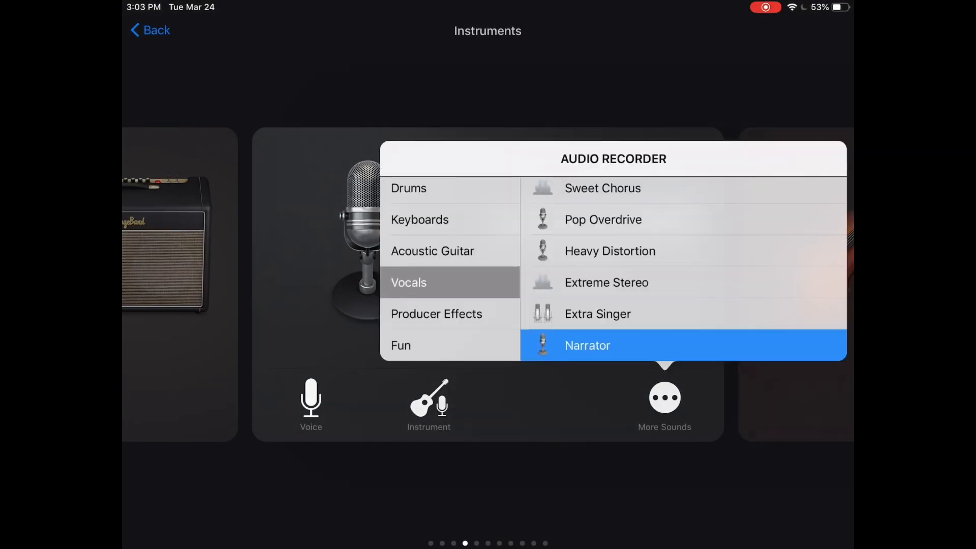
pyautogui.click(585, 346)
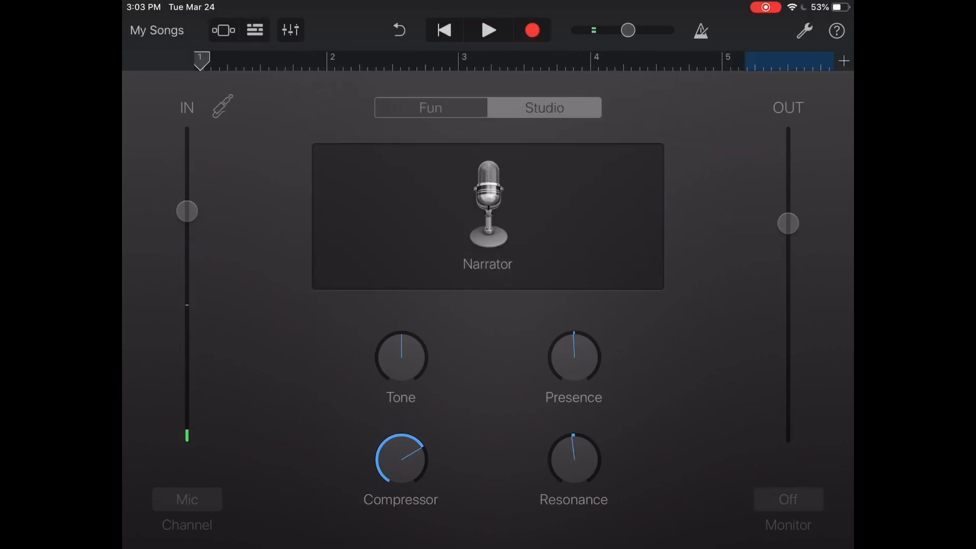
pyautogui.click(223, 29)
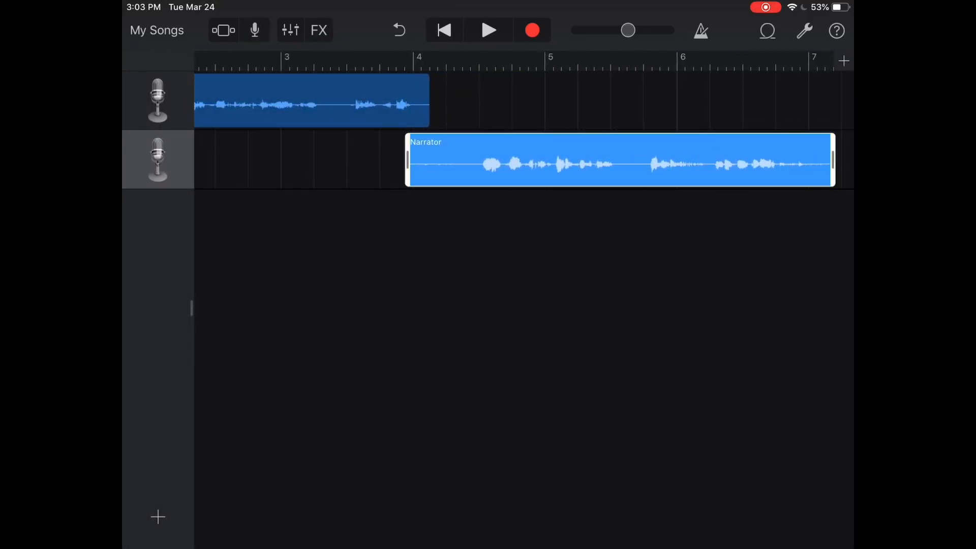
# Step: Split the second Narrator region at the playhead position
pyautogui.click(619, 160)
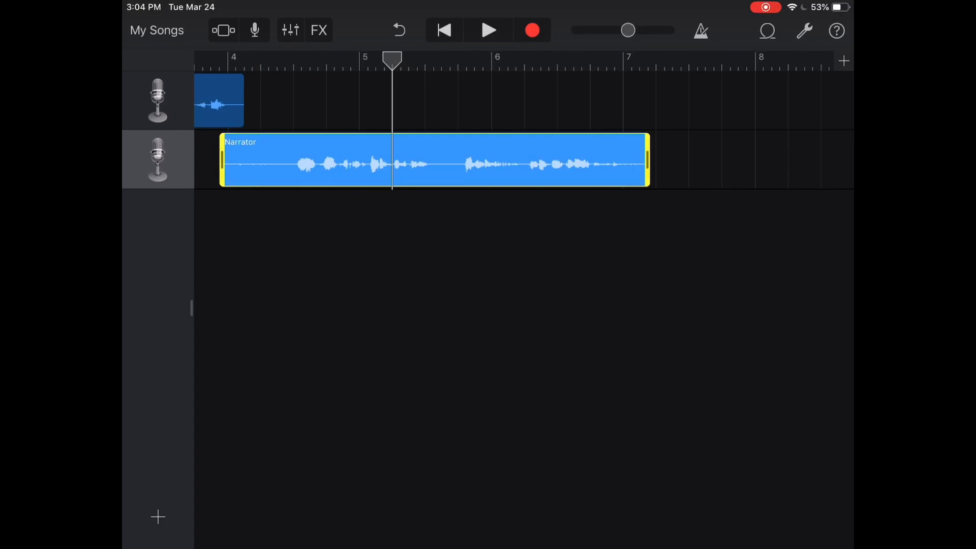
pyautogui.click(433, 159)
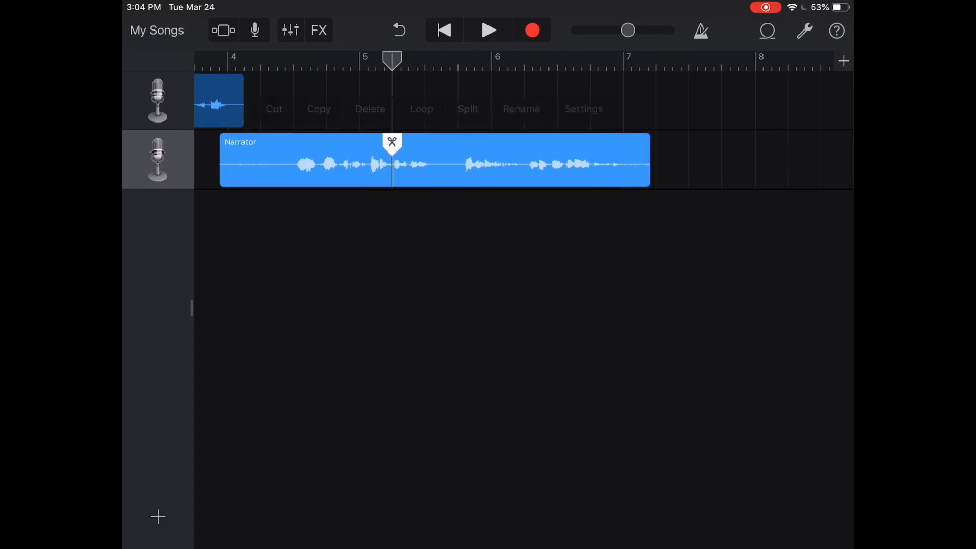
pyautogui.click(467, 108)
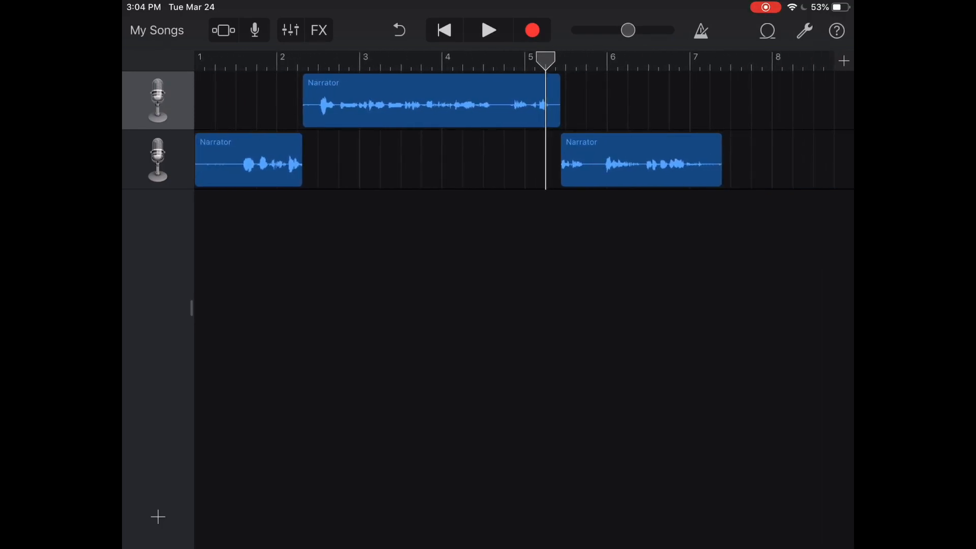
# Step: Bring in a Day Trip Vox loop from the loop library as the song's opening track
pyautogui.click(766, 31)
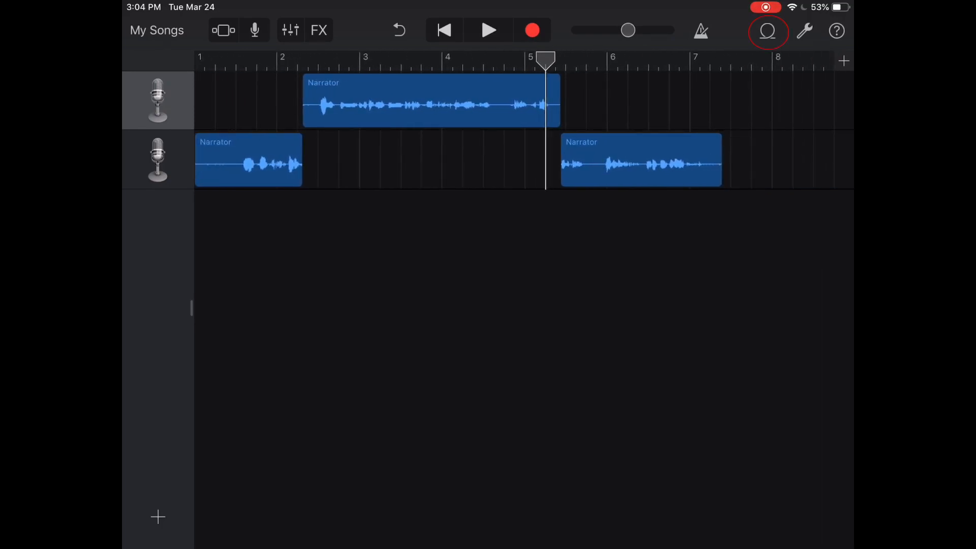
pyautogui.click(767, 30)
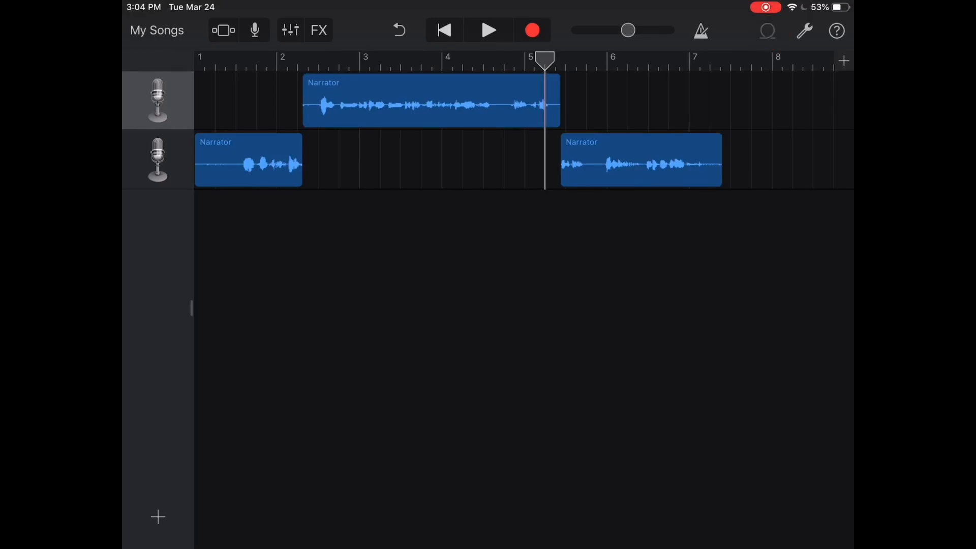
pyautogui.click(766, 29)
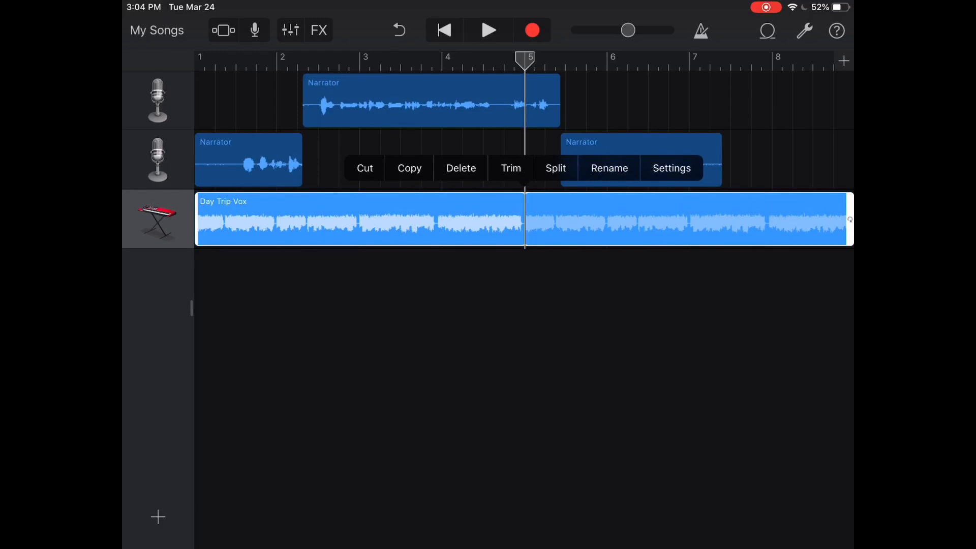
pyautogui.click(555, 168)
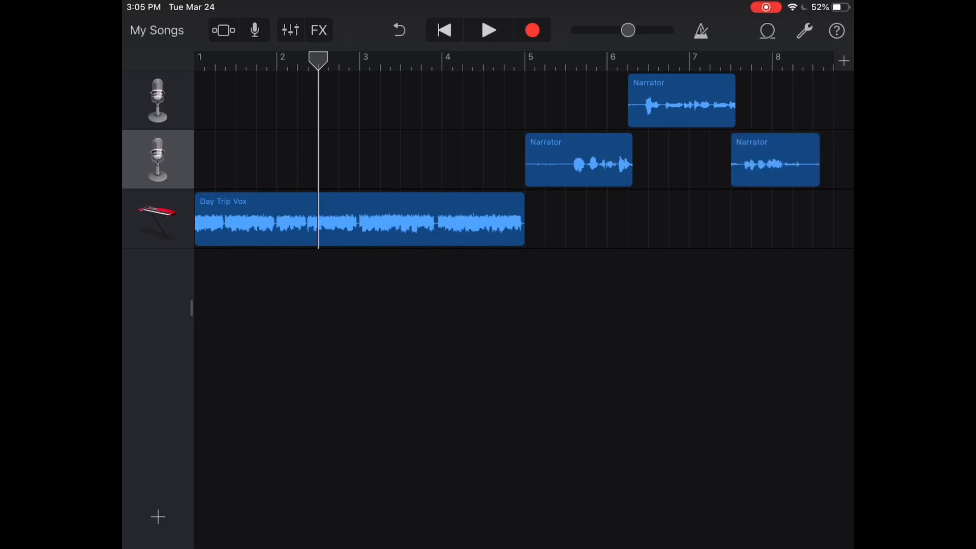
# Step: Shift the last Narrator clip slightly later and move the playhead to bar 7.3
pyautogui.click(775, 160)
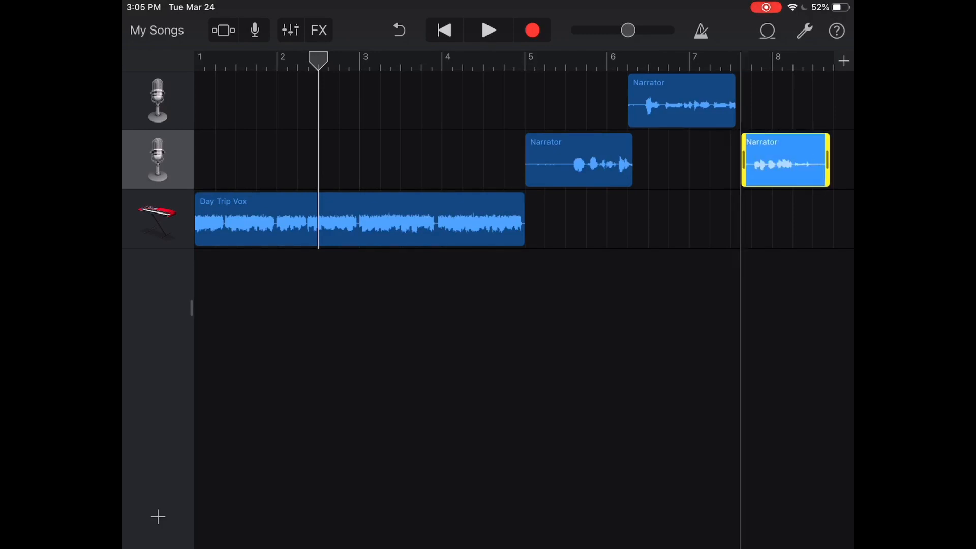
pyautogui.click(785, 160)
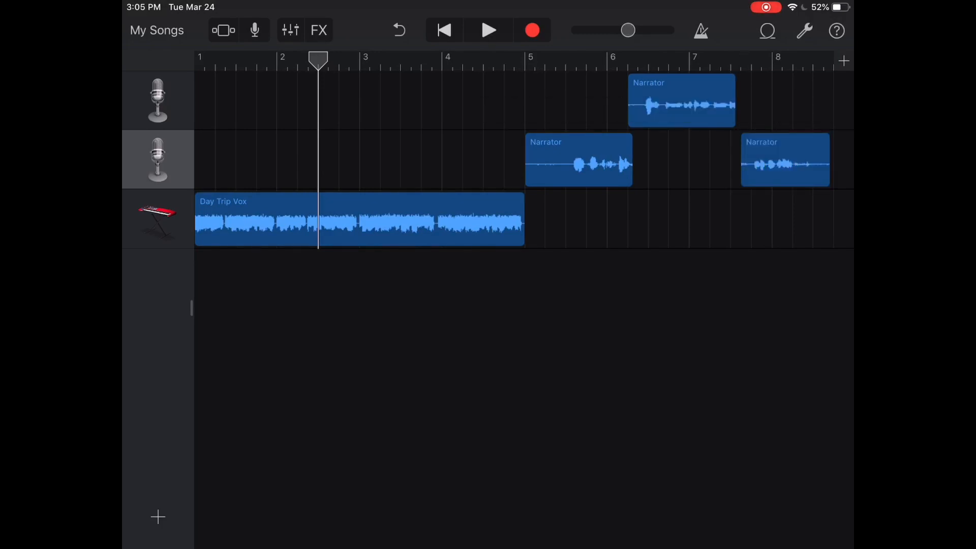
pyautogui.moveTo(317, 60); pyautogui.dragTo(741, 60)
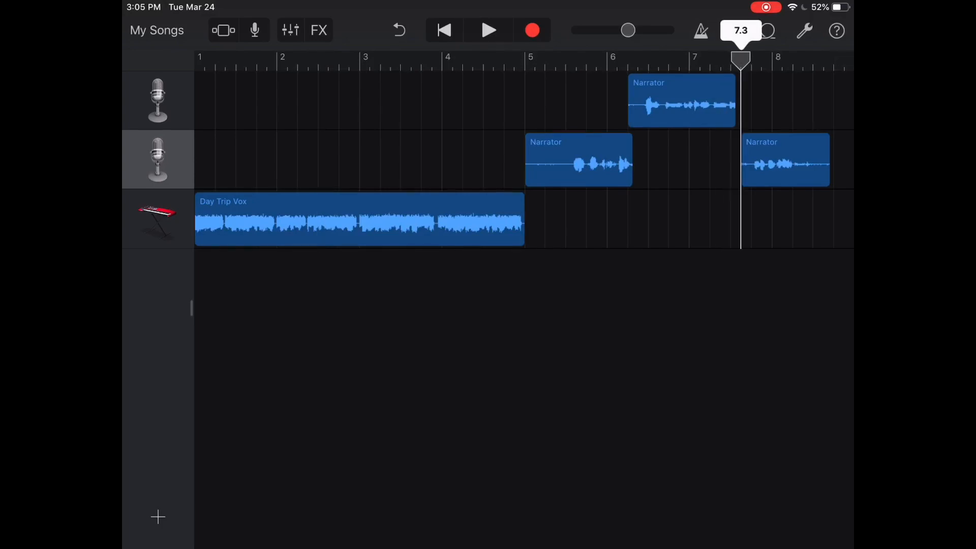
# Step: Add volume automation points on the Synths track shaping a fade-out at the Day Trip Vox loop's end
pyautogui.click(443, 29)
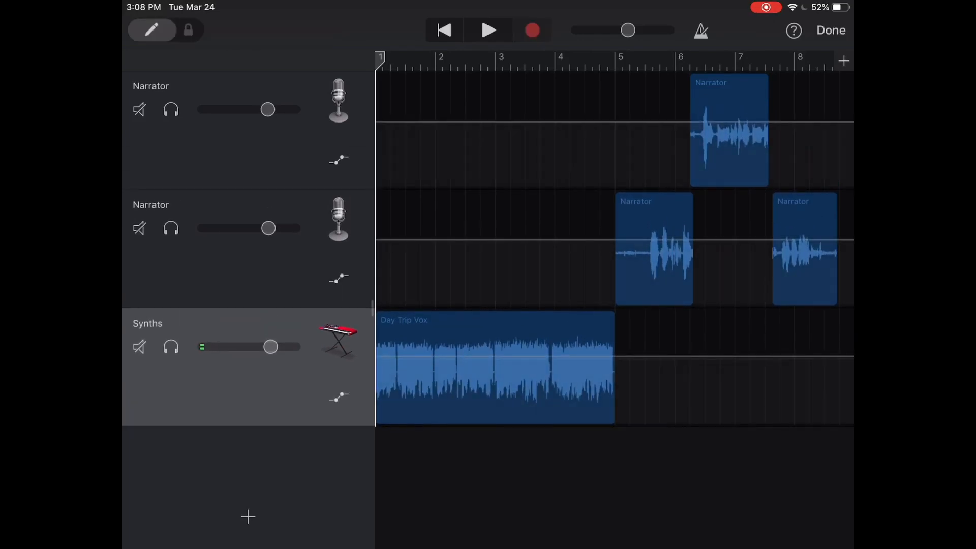
pyautogui.click(152, 29)
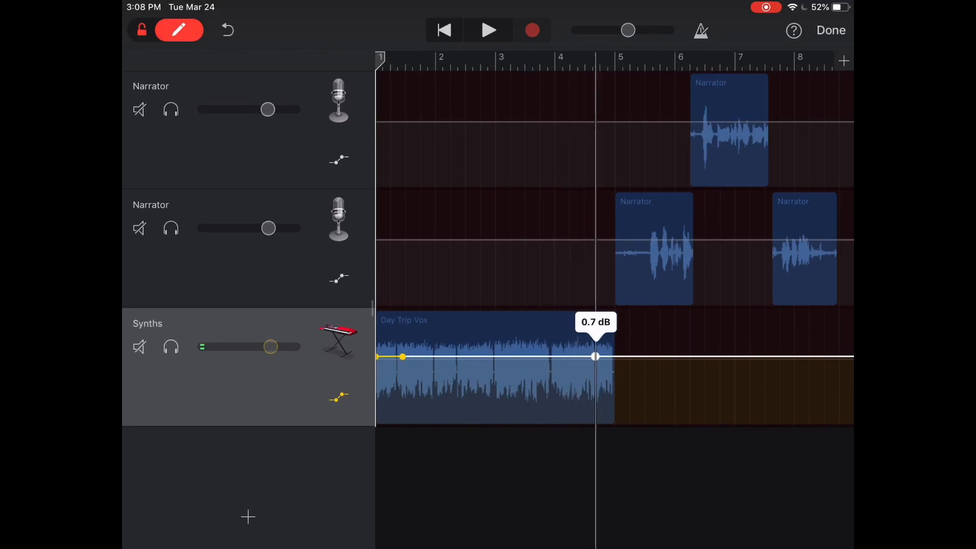
pyautogui.moveTo(595, 357); pyautogui.dragTo(645, 357)
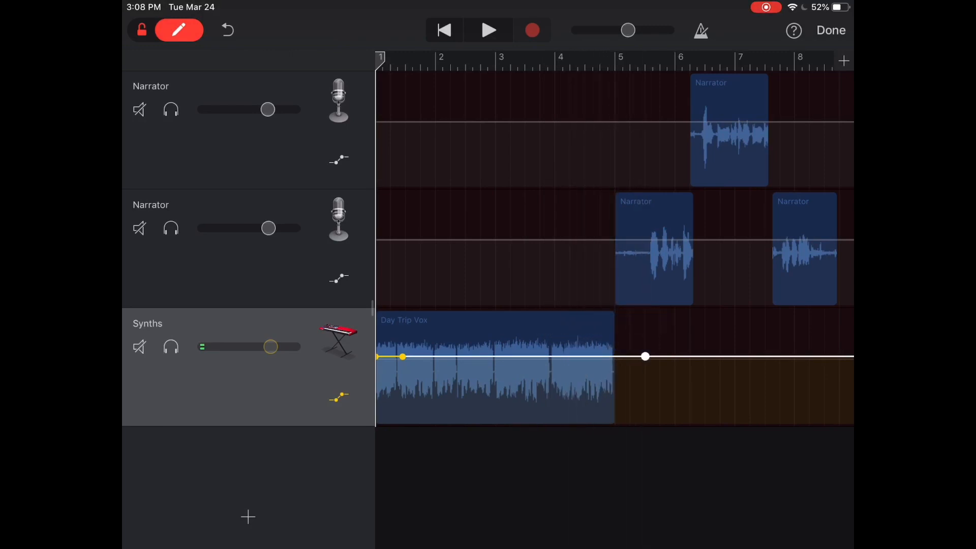
pyautogui.moveTo(645, 357); pyautogui.dragTo(569, 357)
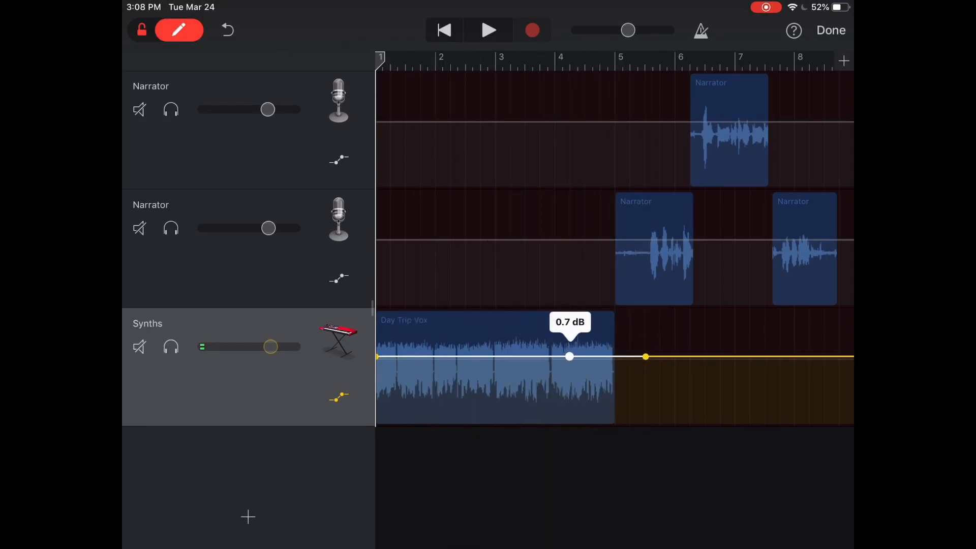
pyautogui.moveTo(569, 356); pyautogui.dragTo(644, 380)
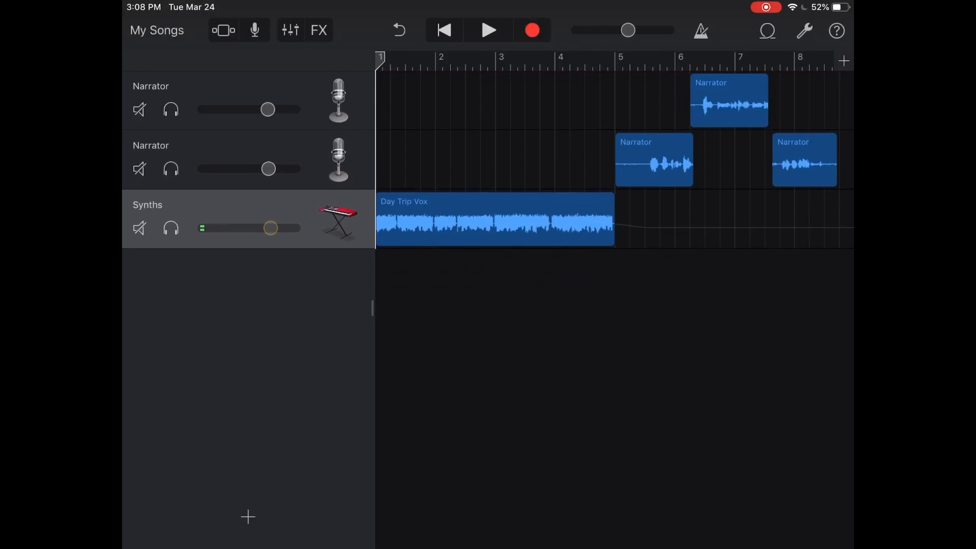
# Step: Leave volume editing for the timeline and bring up the Day Trip Vox clip's edit options
pyautogui.click(654, 159)
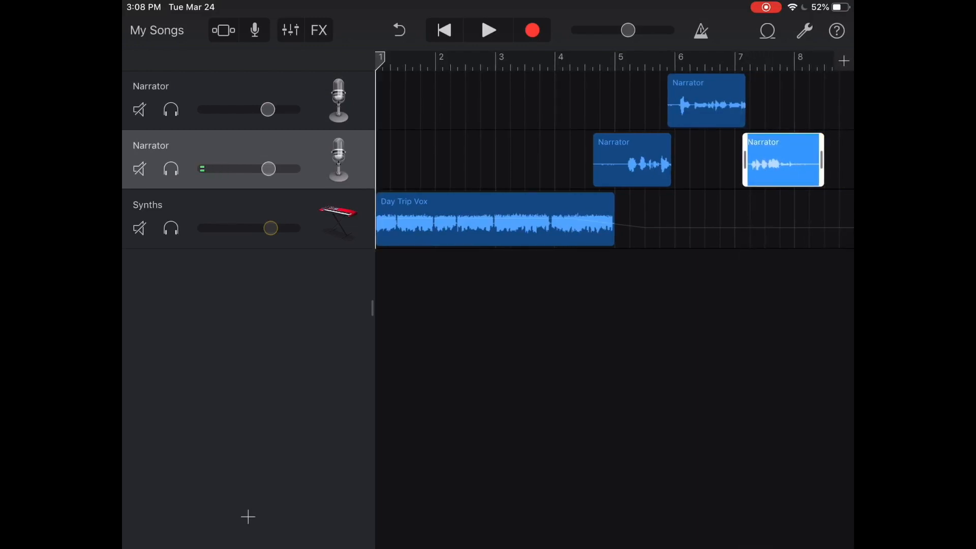
pyautogui.click(487, 30)
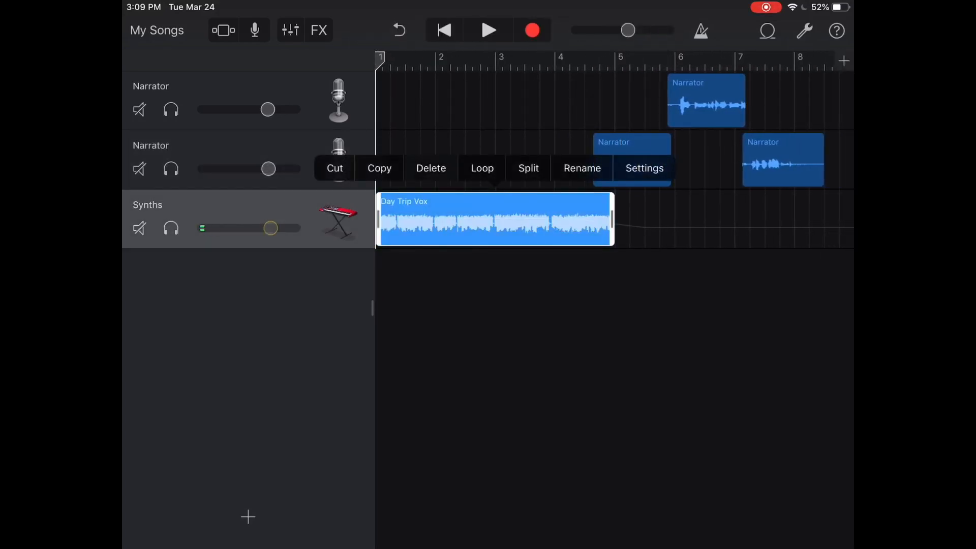
# Step: Browse the loop library's Files, Apple Loops and Music sources, then close the media browser
pyautogui.click(767, 29)
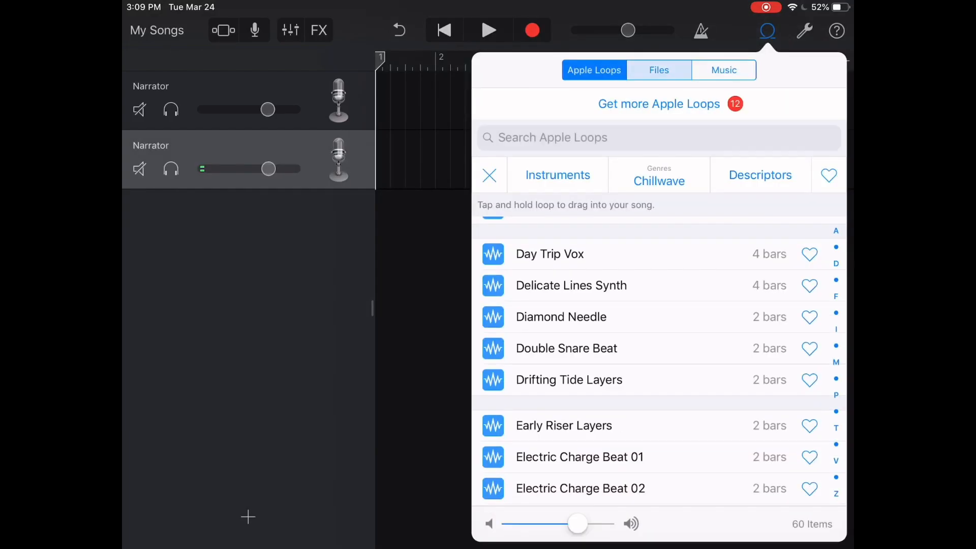
pyautogui.click(659, 70)
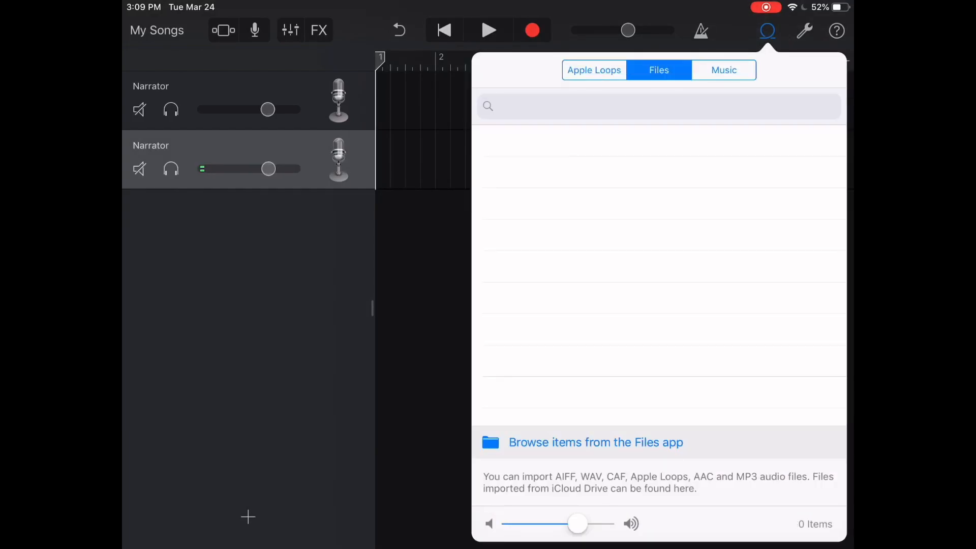
pyautogui.click(595, 442)
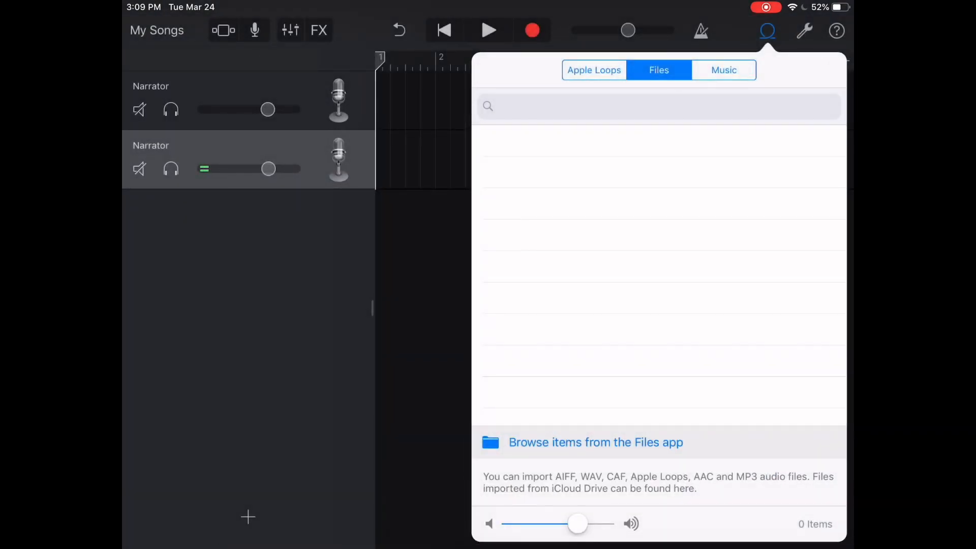
pyautogui.click(592, 70)
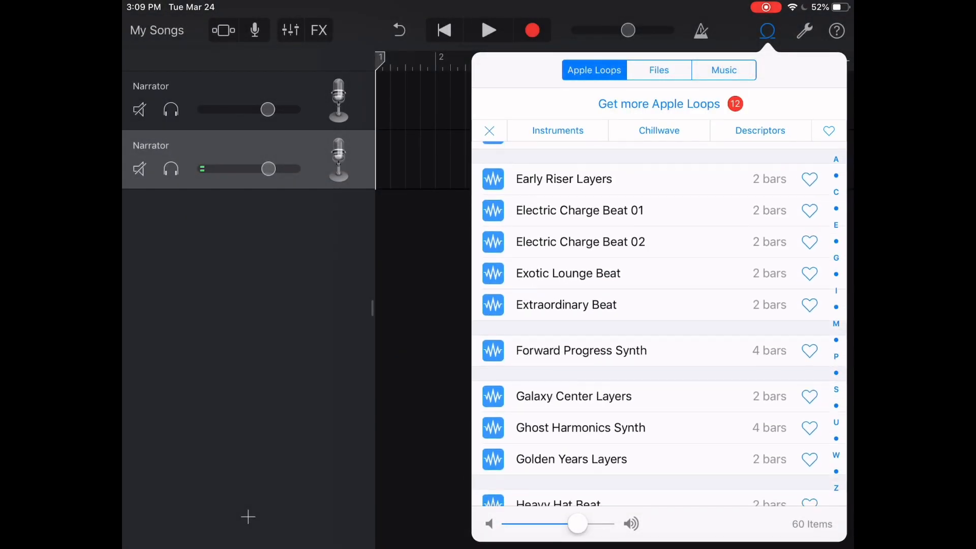
pyautogui.click(723, 70)
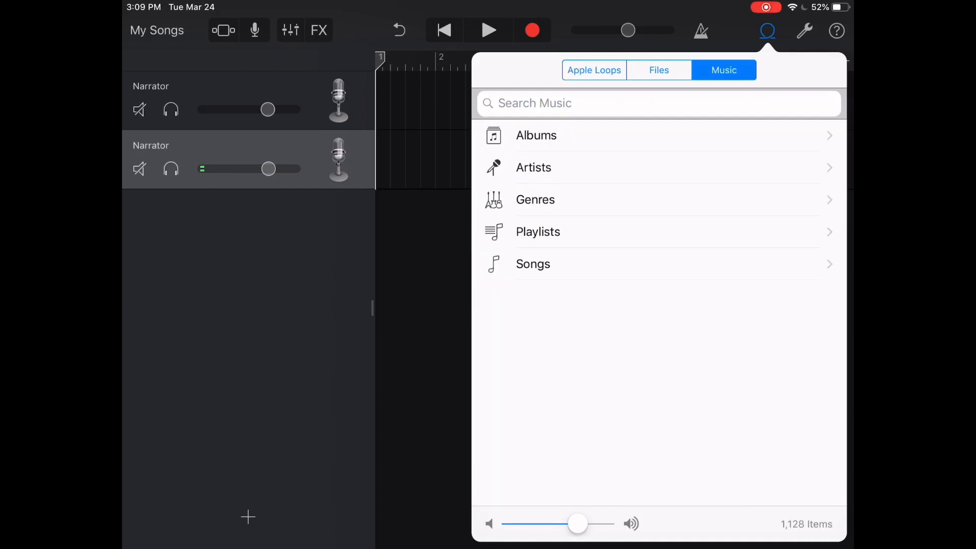
pyautogui.click(766, 29)
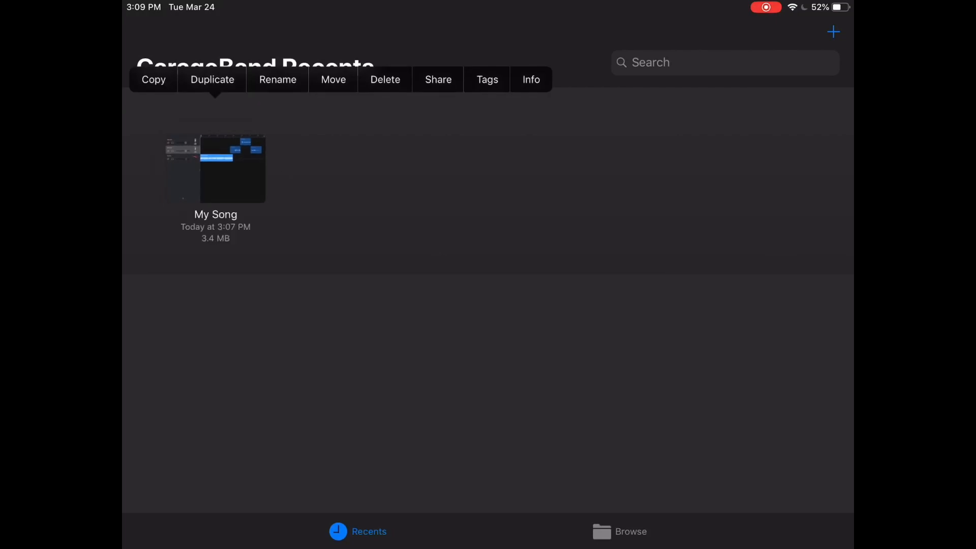
# Step: Replace the old name 'My Song' with 'Media Depot Podcast' and confirm it
pyautogui.click(277, 79)
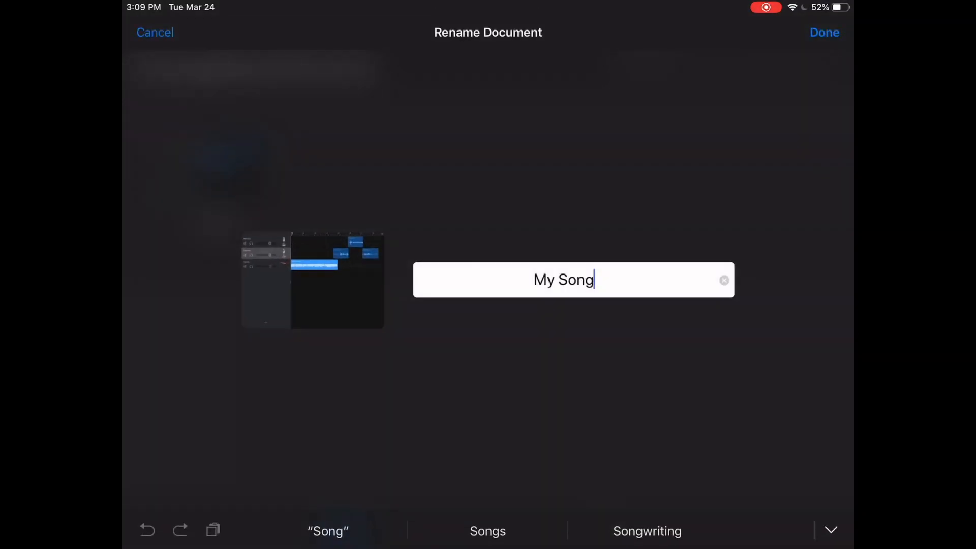
pyautogui.click(724, 280)
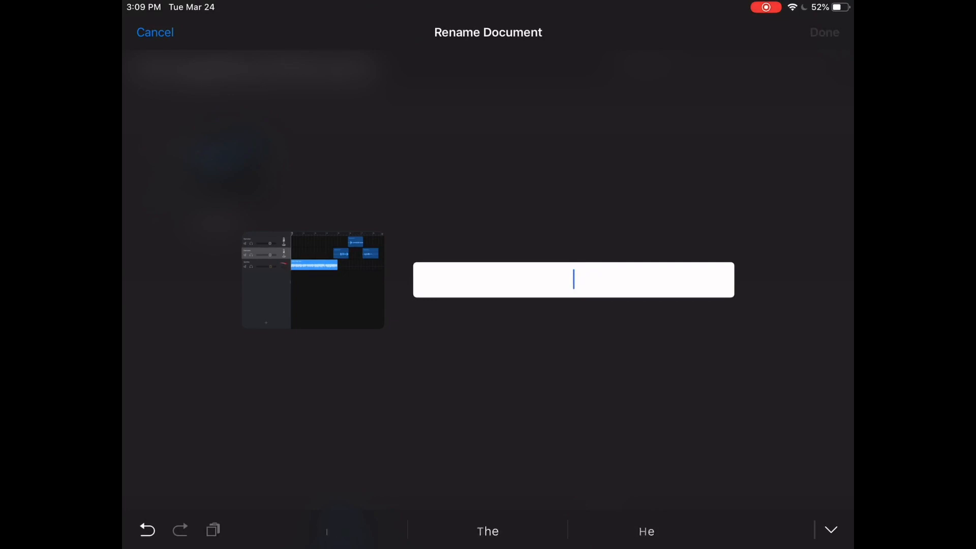
pyautogui.write('Media Depot Podcast')
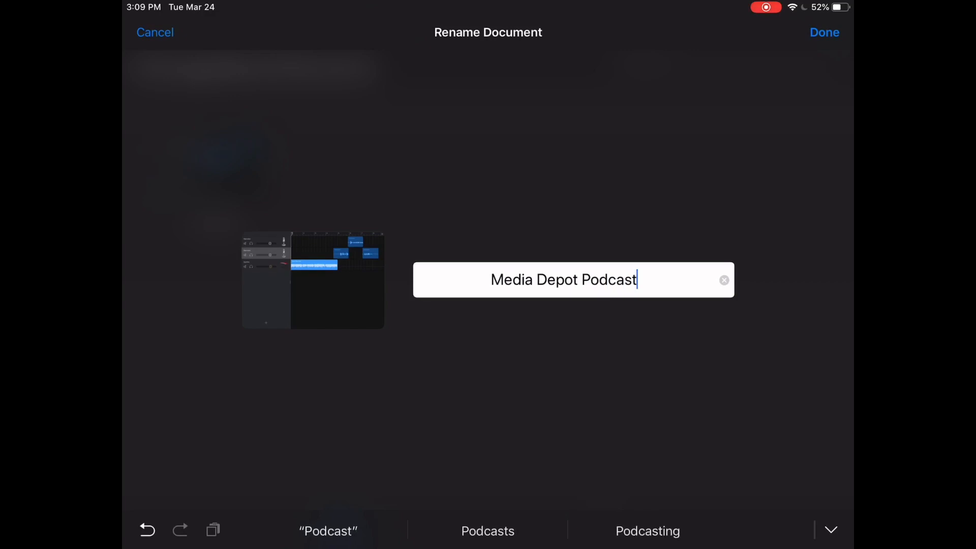
pyautogui.click(825, 31)
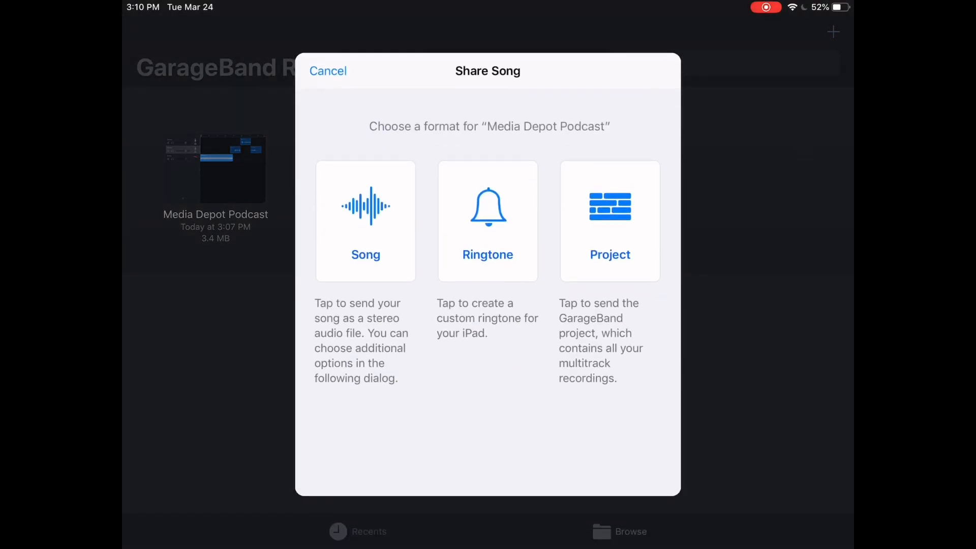
# Step: Share as Song with artist 'Devyn', composer and album 'Media Depot Track', then export
pyautogui.click(365, 221)
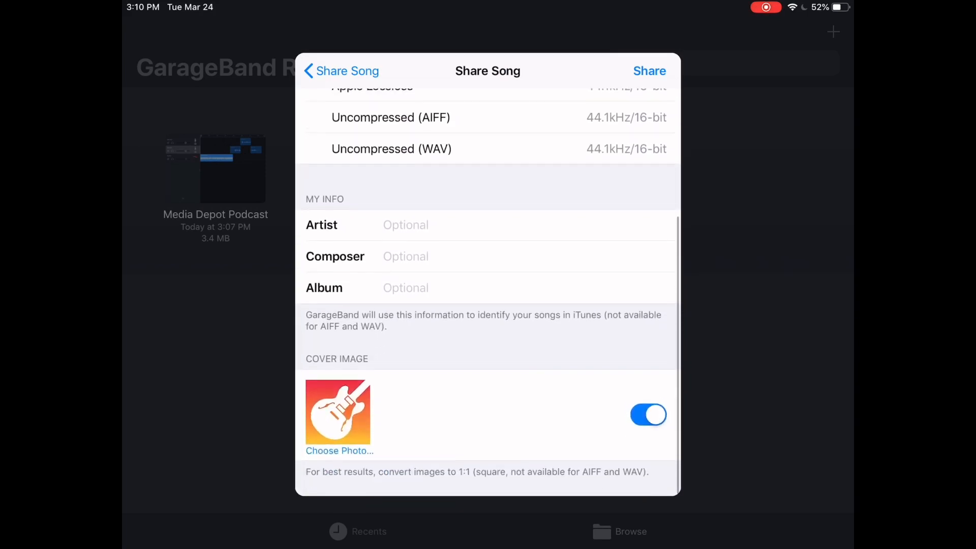
pyautogui.write('Devyn')
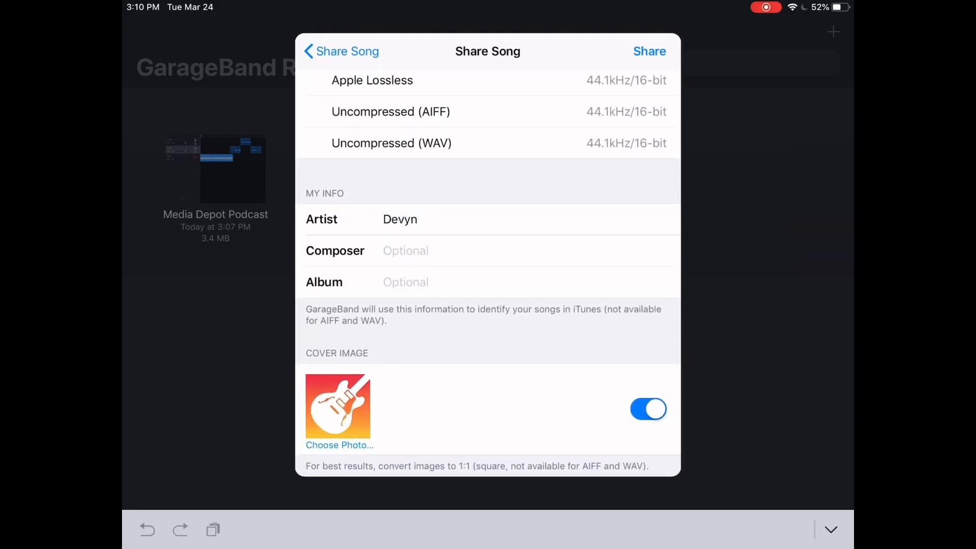
pyautogui.write('Media Depot Track')
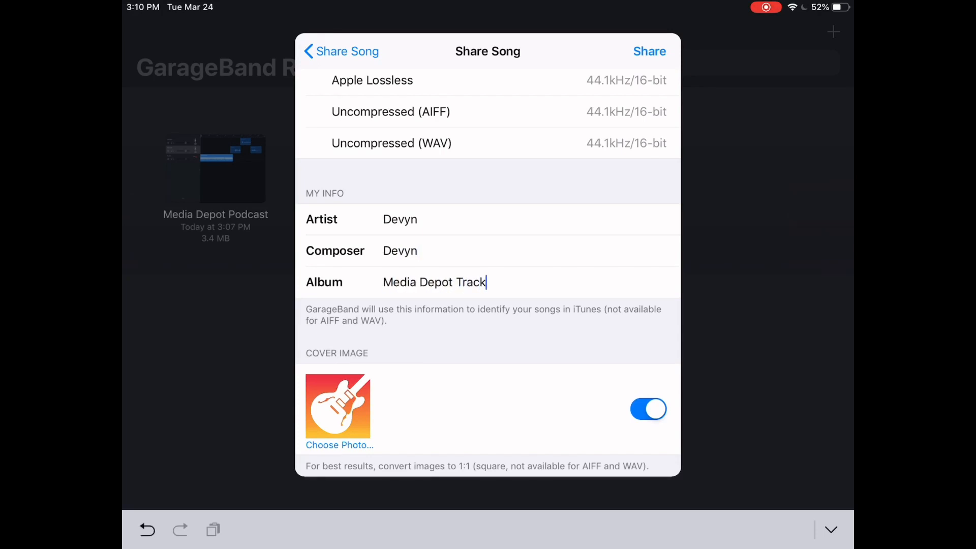
pyautogui.click(648, 51)
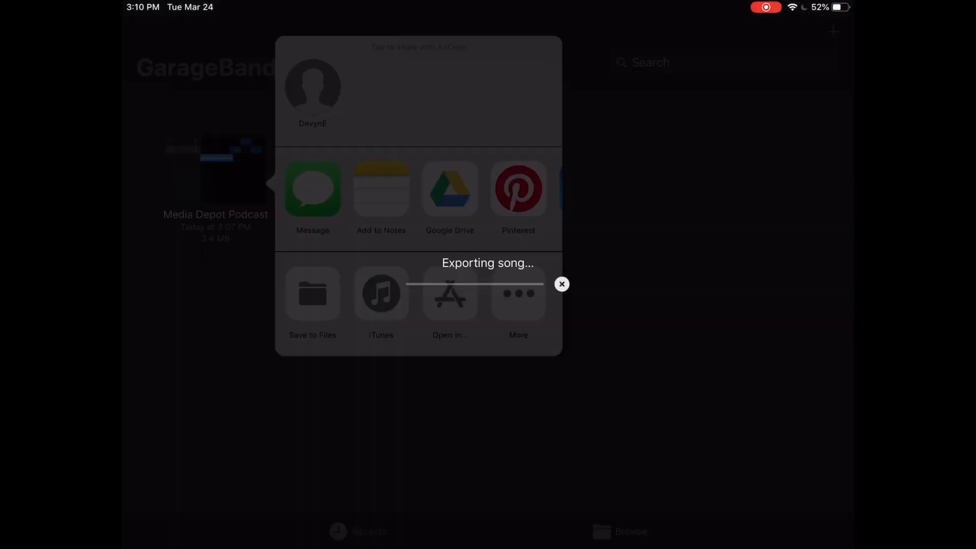
# Step: Dismiss the share sheet, reopen the Share formats, then cancel back to Recents
pyautogui.click(561, 284)
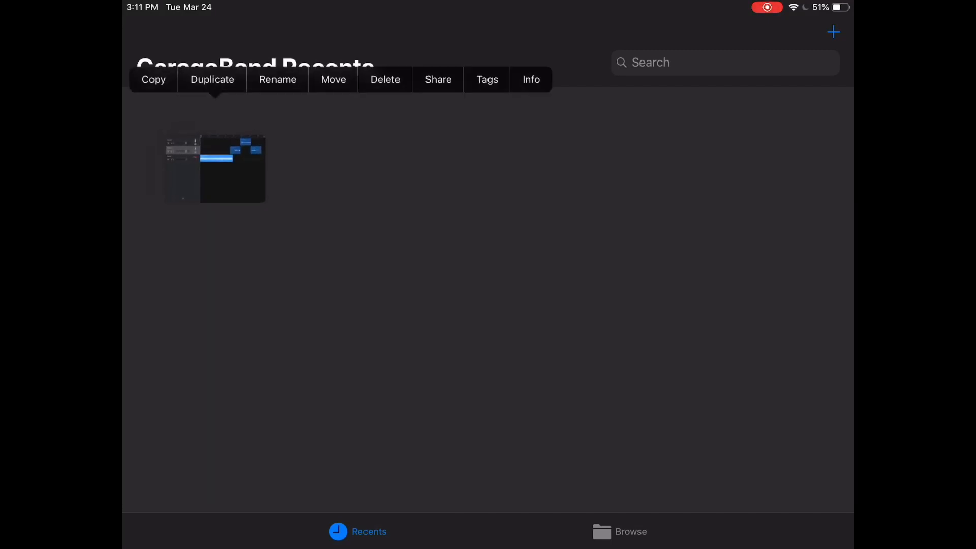
pyautogui.click(438, 80)
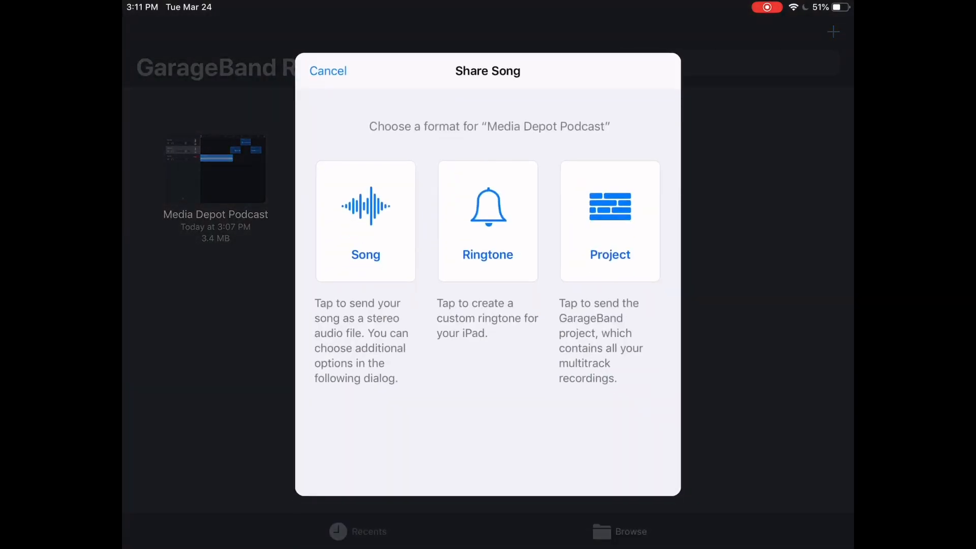
pyautogui.click(328, 70)
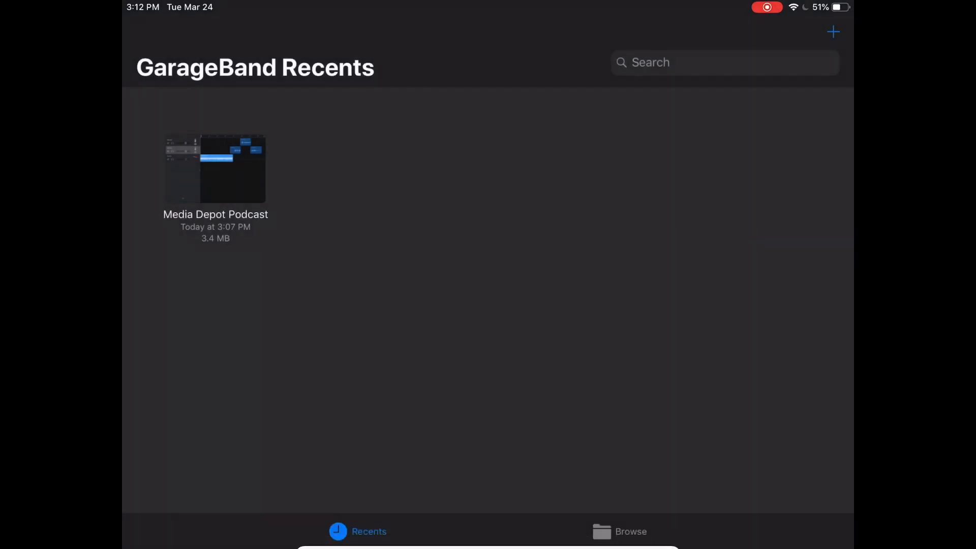